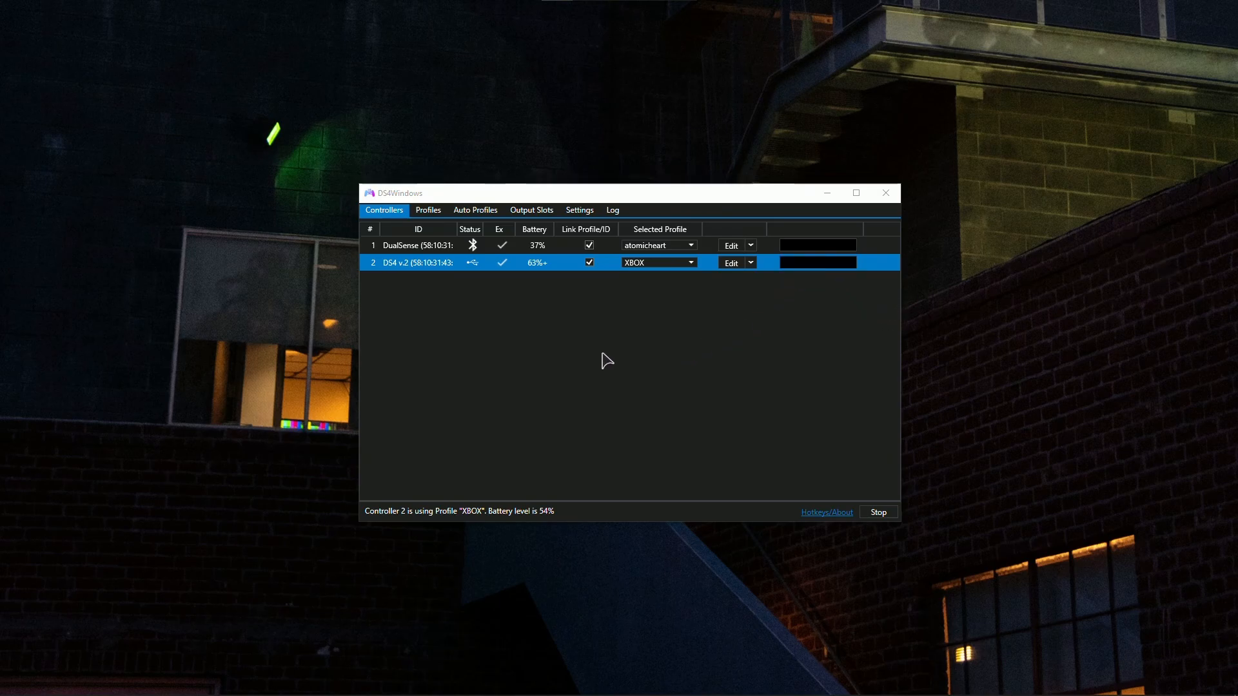
mouse_move(751, 390)
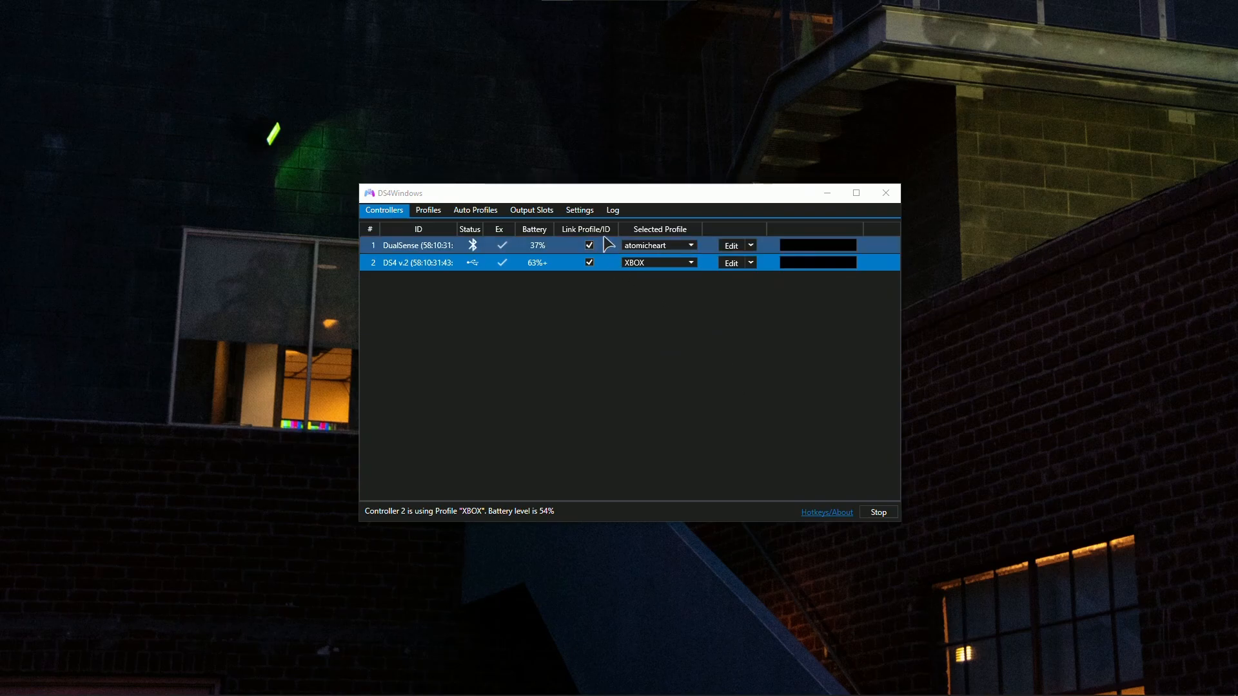
- Check Device Options shows DS4, DualSense and DS3 controller support enabled
click(580, 210)
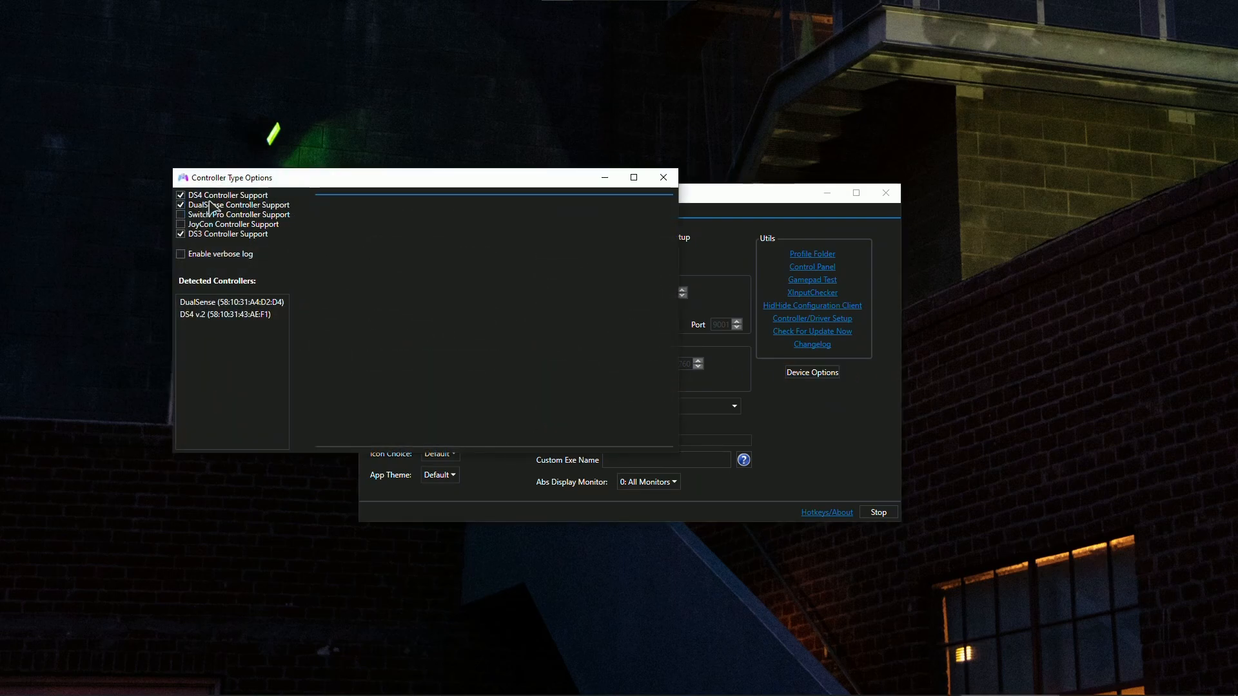
mouse_move(282, 214)
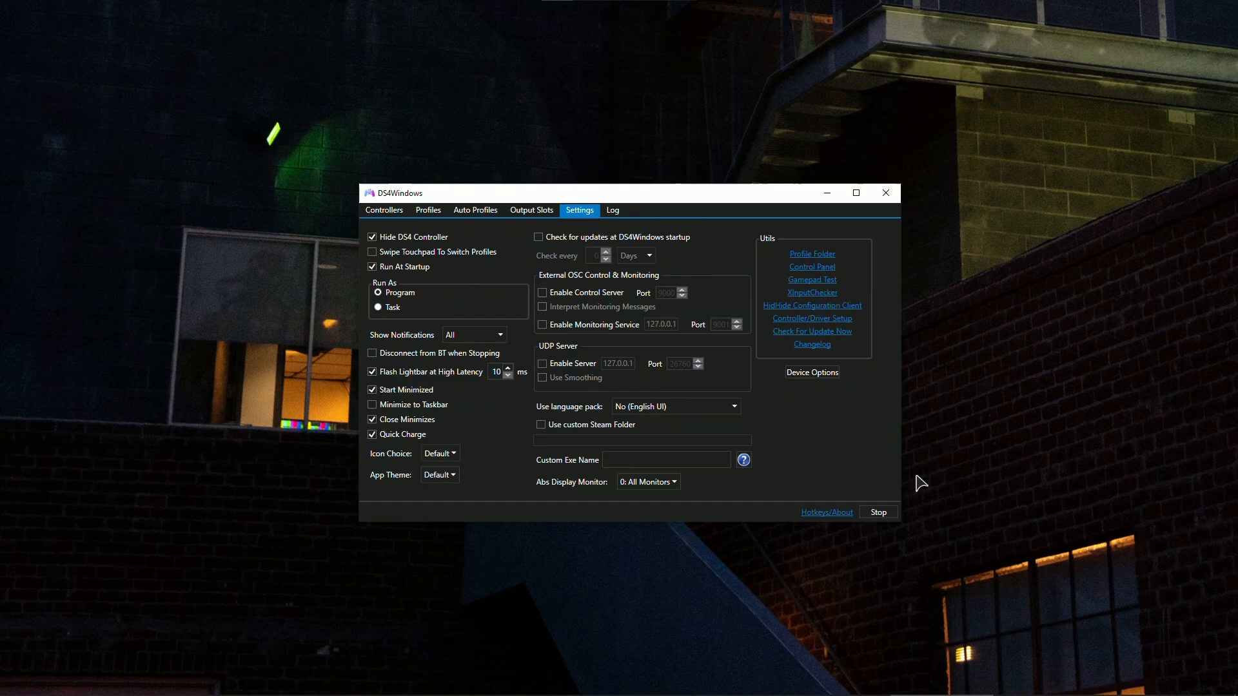
- Return to the Controllers list showing the DualSense on atomicheart and DS4 on XBOX
click(383, 210)
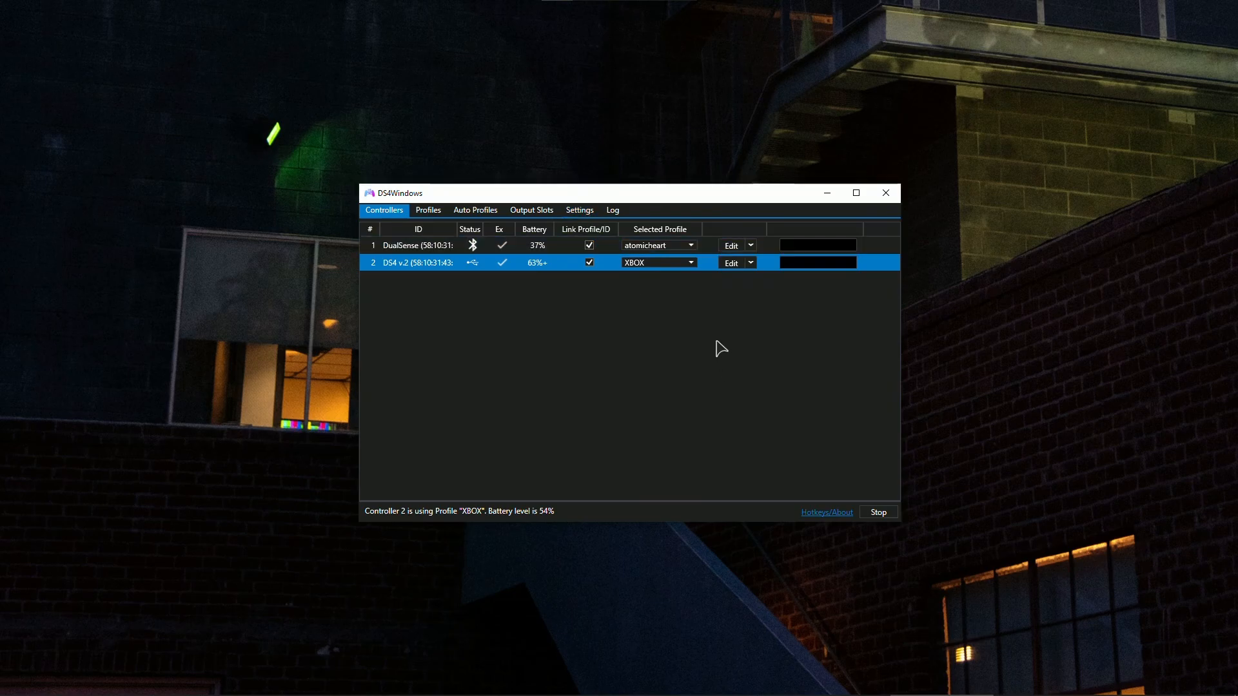
mouse_move(713, 345)
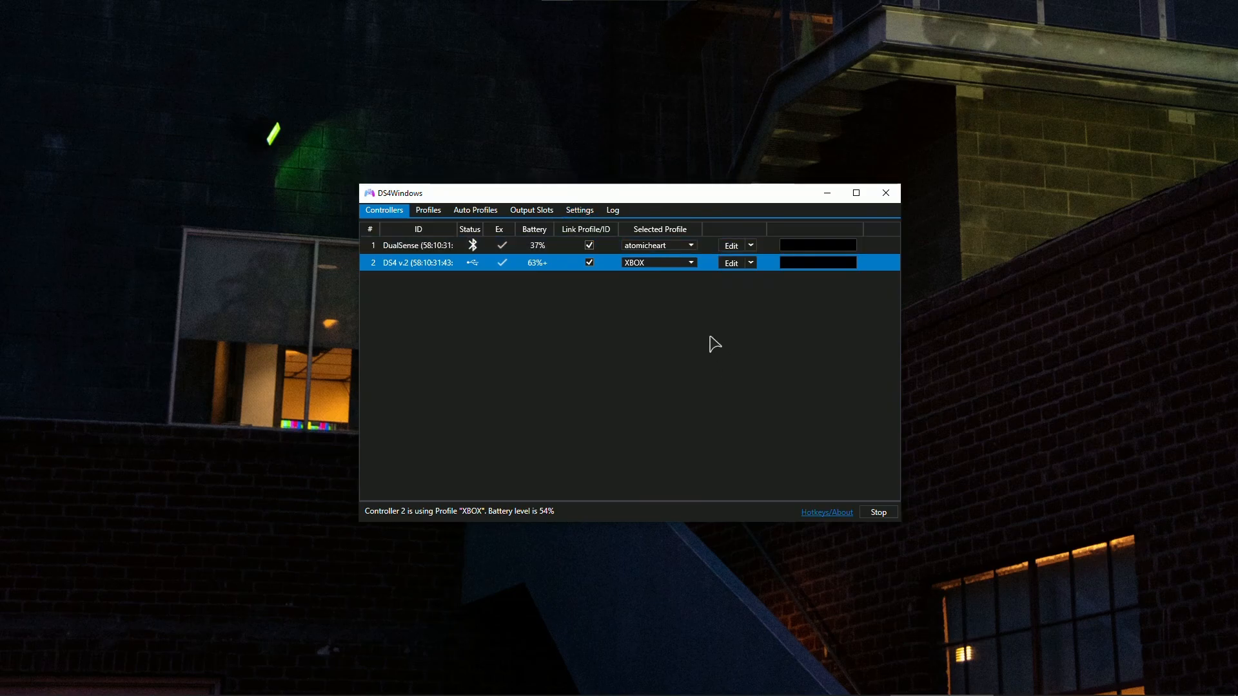